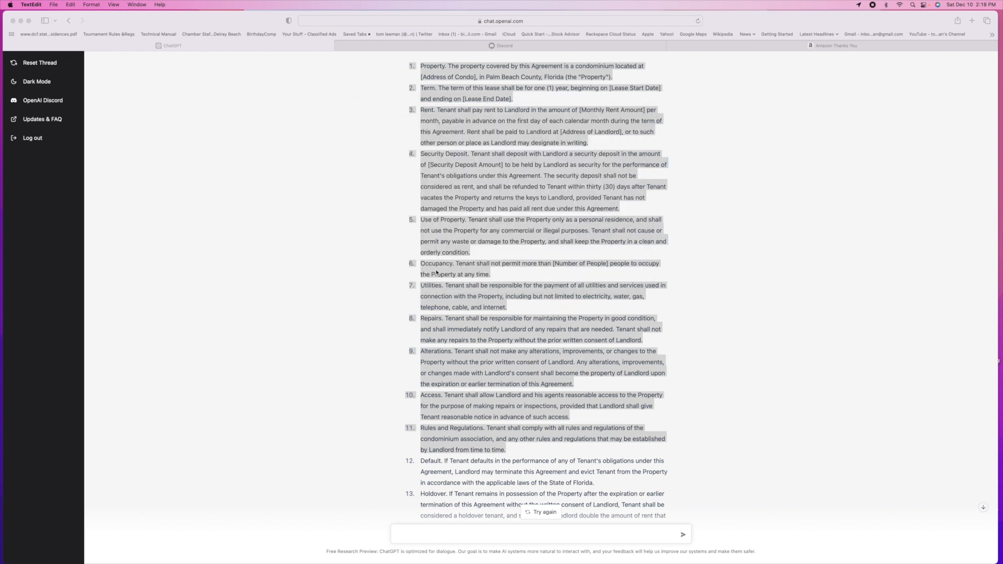
Create a blank Untitled TextEdit document via File > New
click(54, 4)
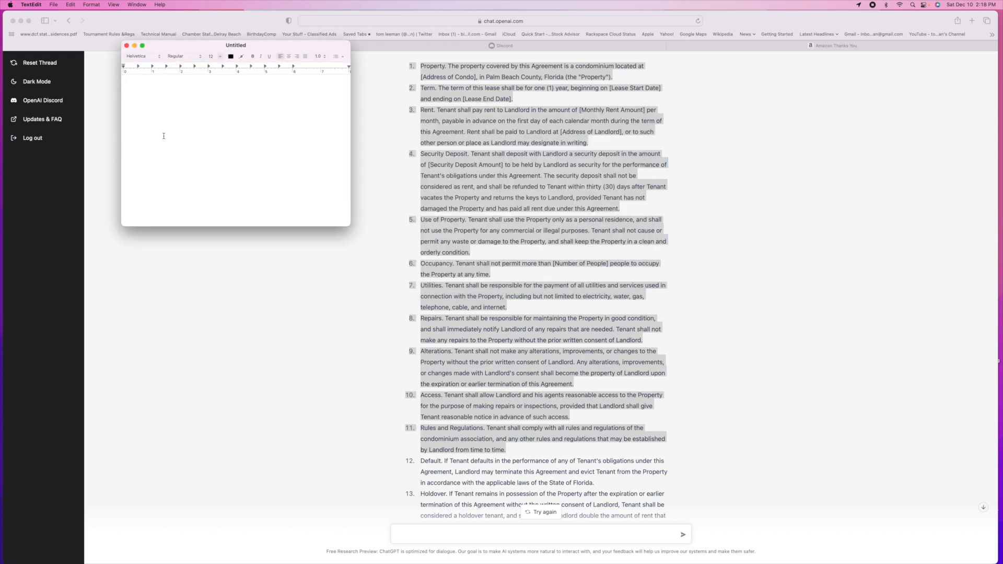